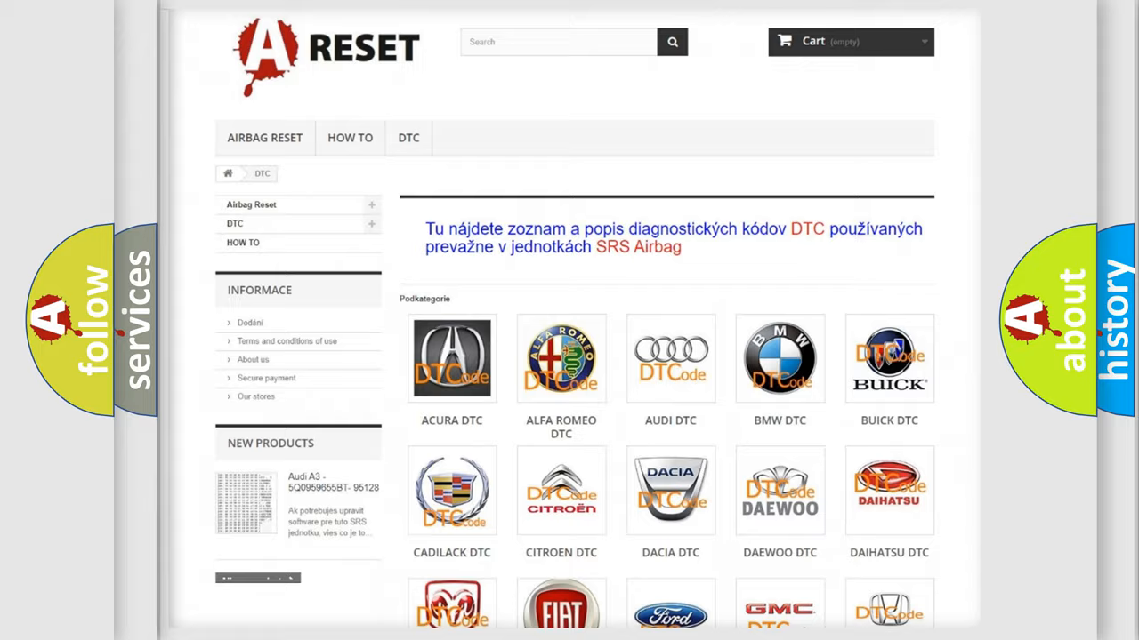
{"action": "scroll", "scroll_direction": "down", "scroll_amount": 3}
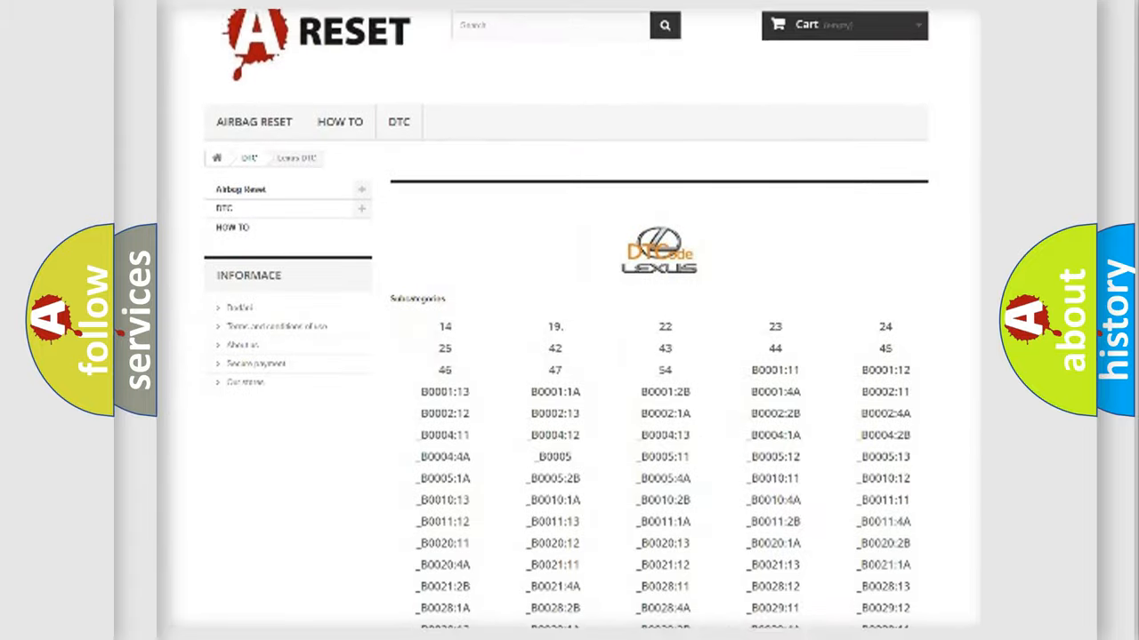
{"action": "scroll", "scroll_direction": "down", "scroll_amount": 3}
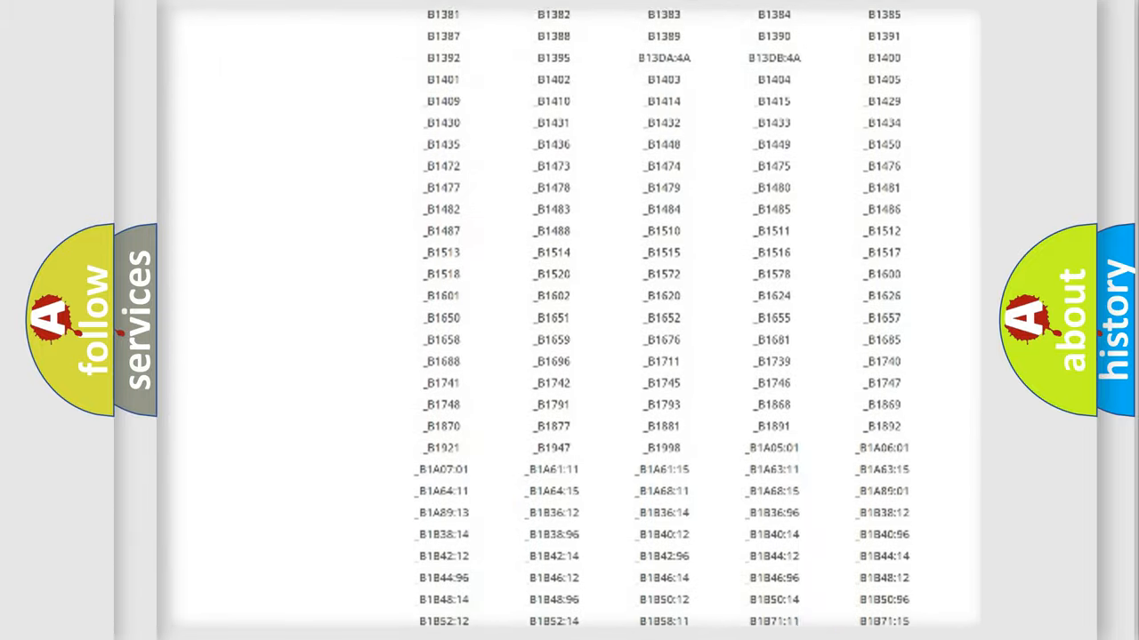